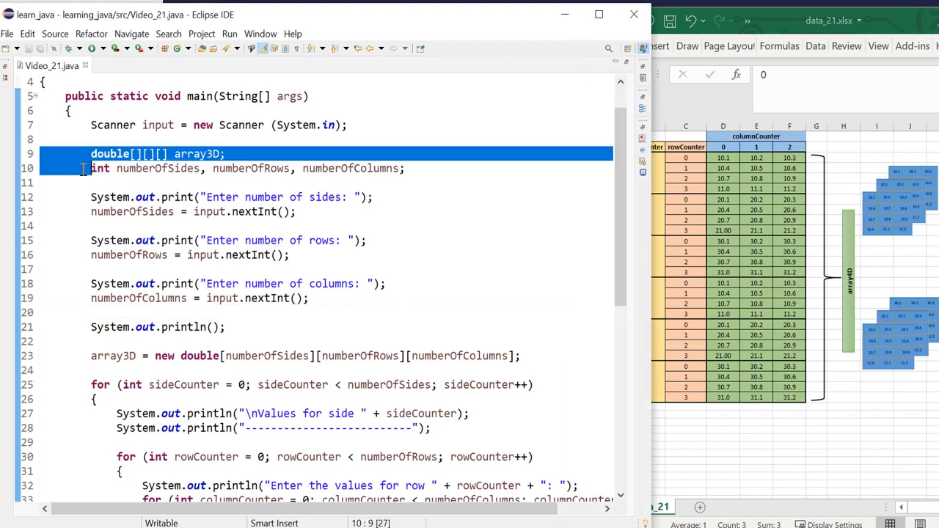
- Highlight the declaration and size-prompt code (lines 9–21), then select cell D3 (10.1) in data_21.xlsx
left_click_drag(91, 167, 226, 326)
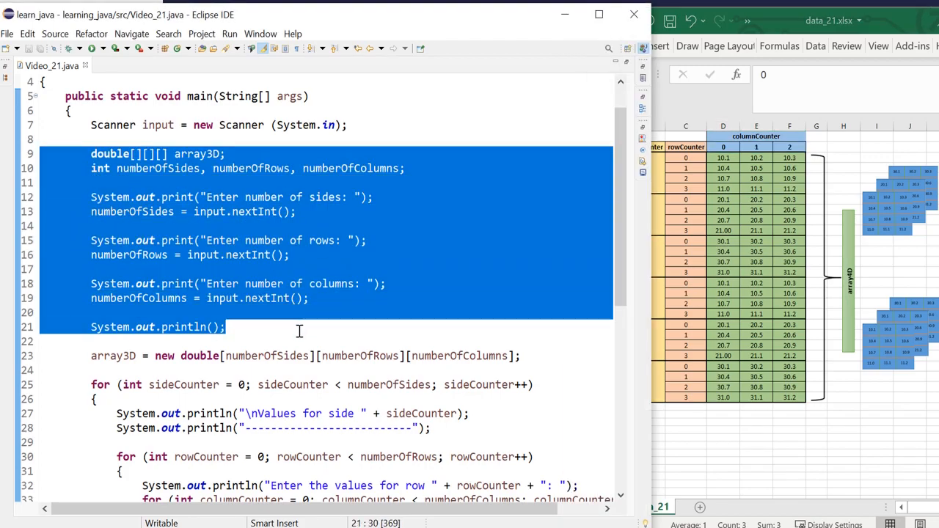
mouse_move(254, 172)
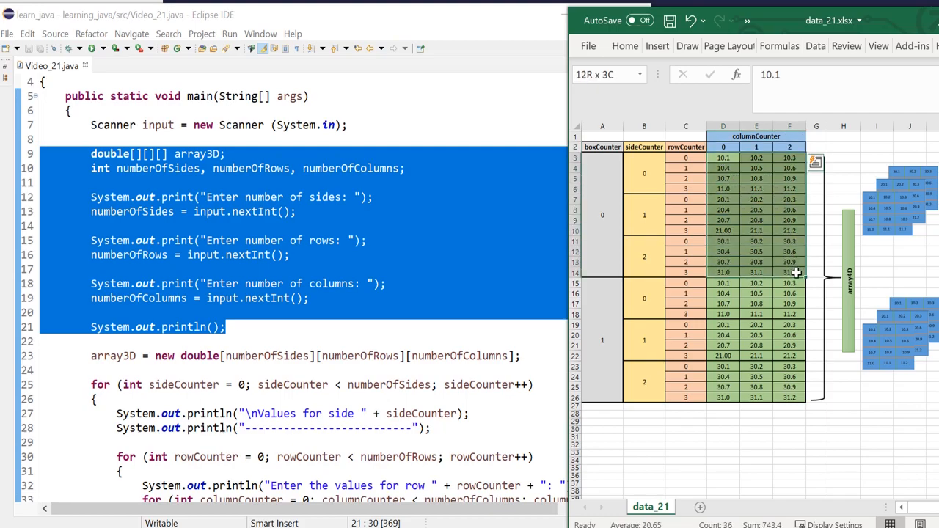
left_click(723, 157)
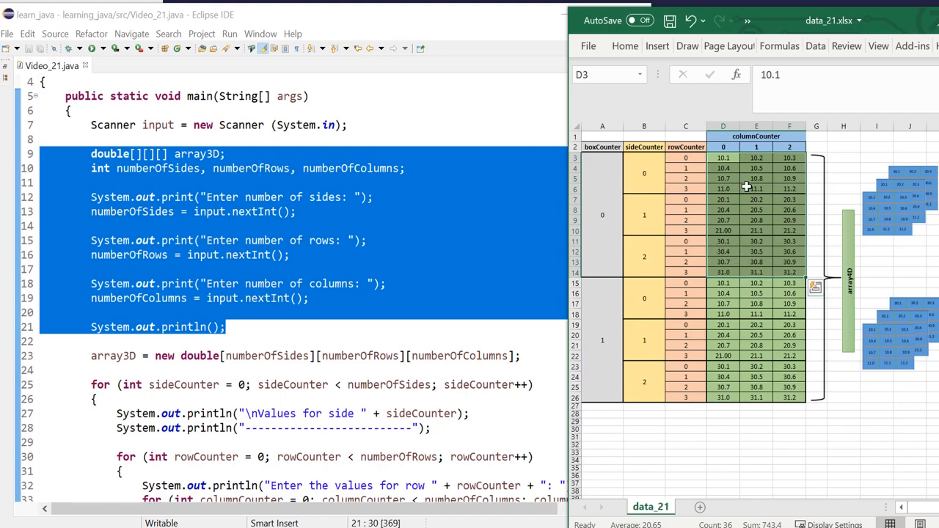
mouse_move(620, 314)
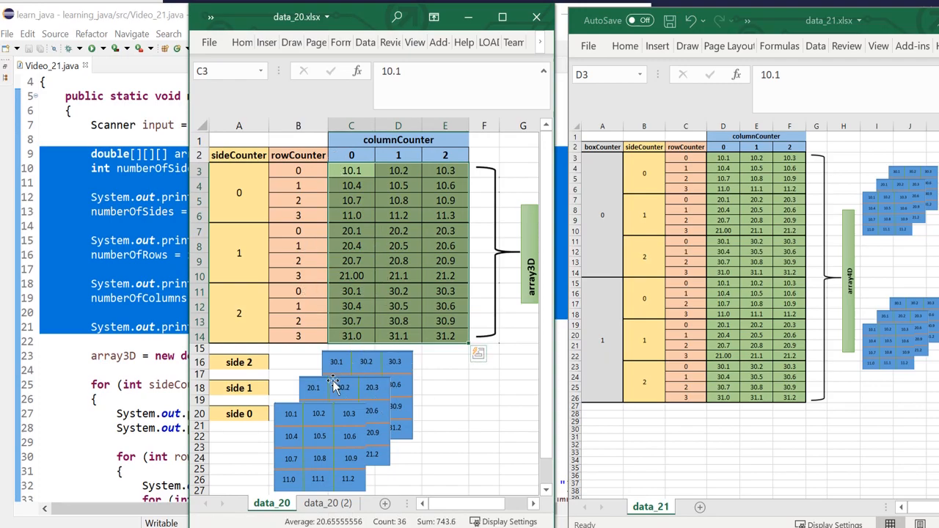
mouse_move(386, 429)
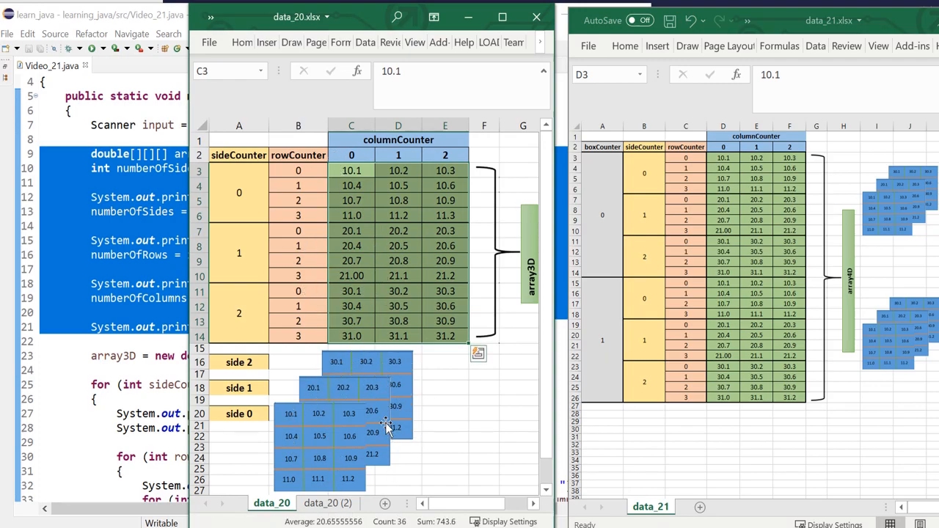
mouse_move(406, 446)
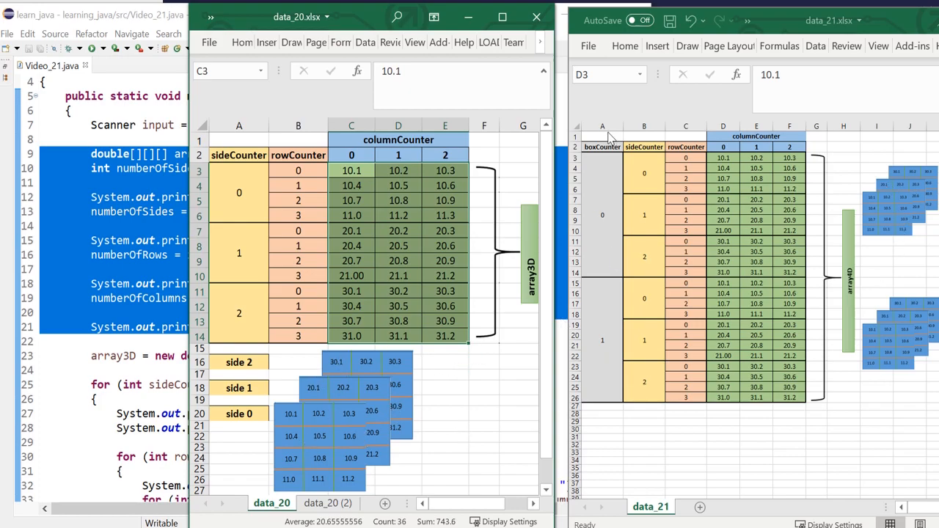
- Point out the boxCounter cells for box 0 and box 1 and the stacked box diagrams
left_click(601, 126)
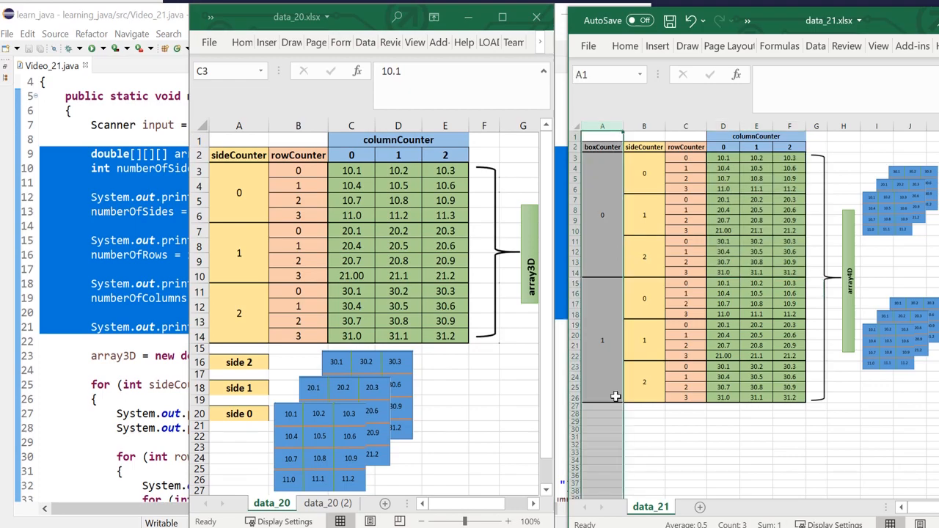
left_click(602, 157)
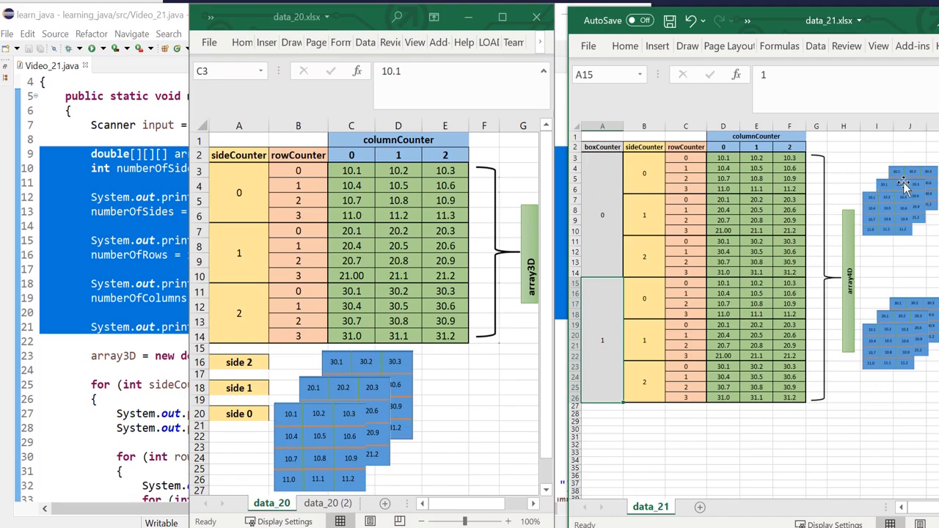
mouse_move(896, 216)
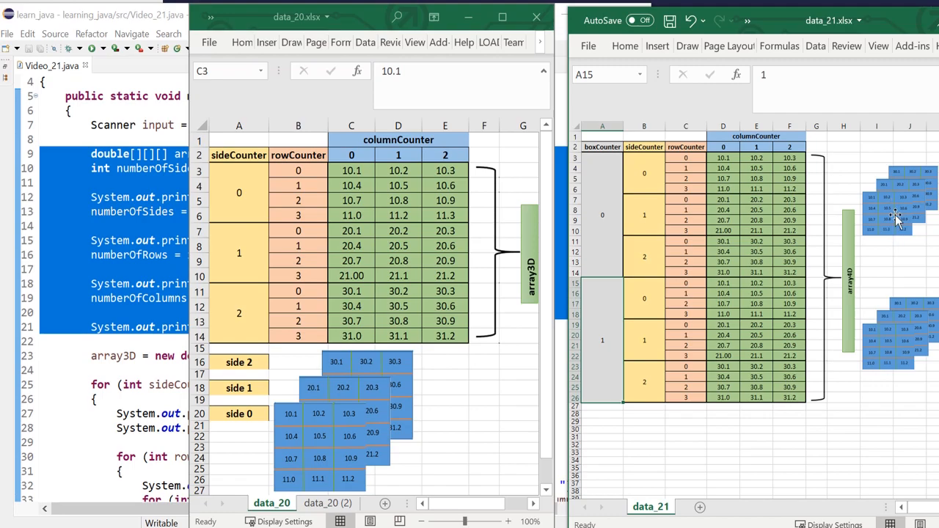
mouse_move(904, 186)
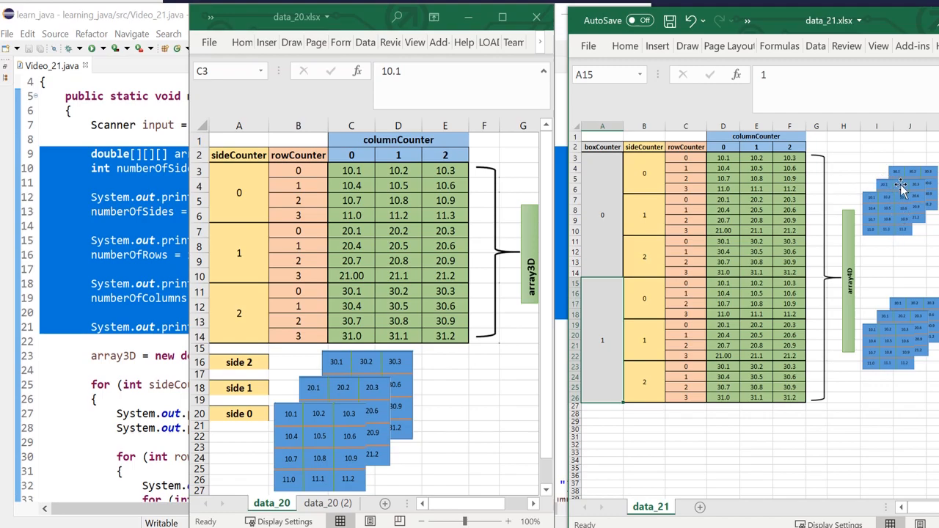
left_click(902, 355)
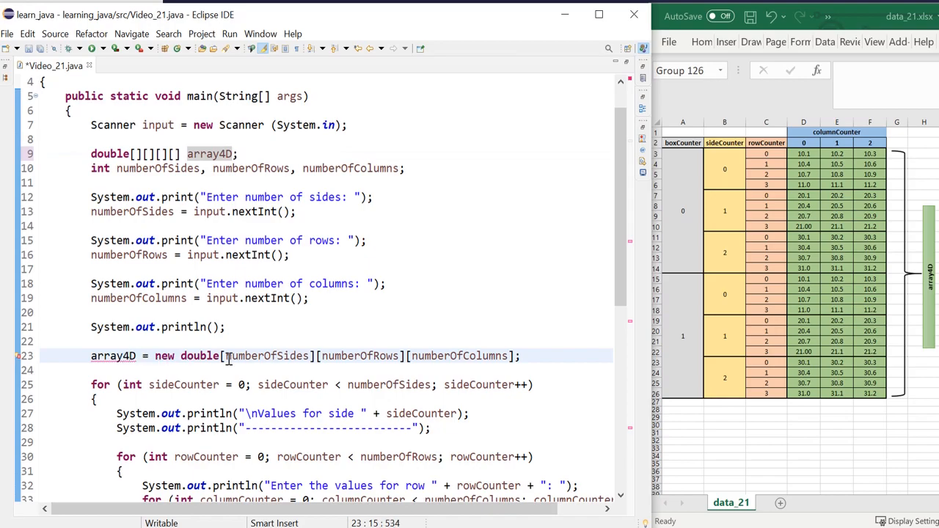
- Rename array3D to array4D with an extra [], and add numberOfBoxes with its 'Enter number of boxes' read
type("[]")
left_click(247, 168)
type("numbe")
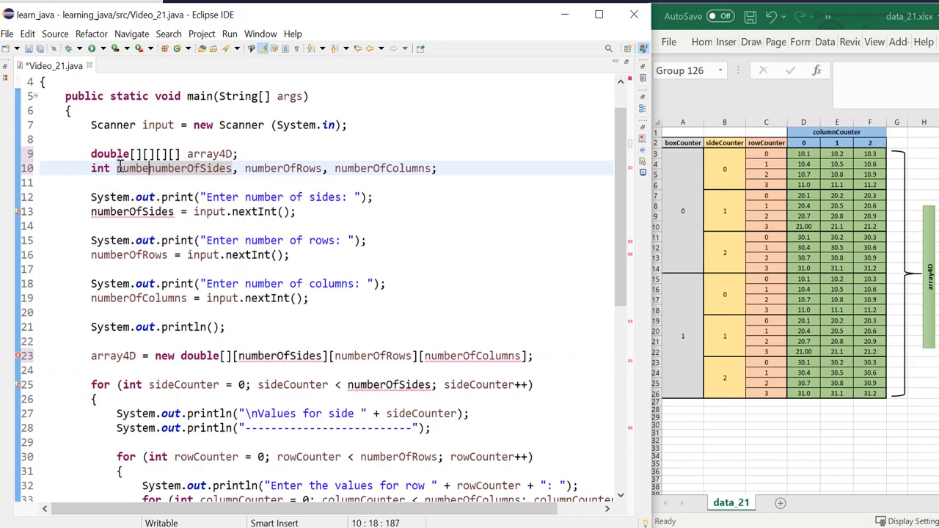
type("Boxes,")
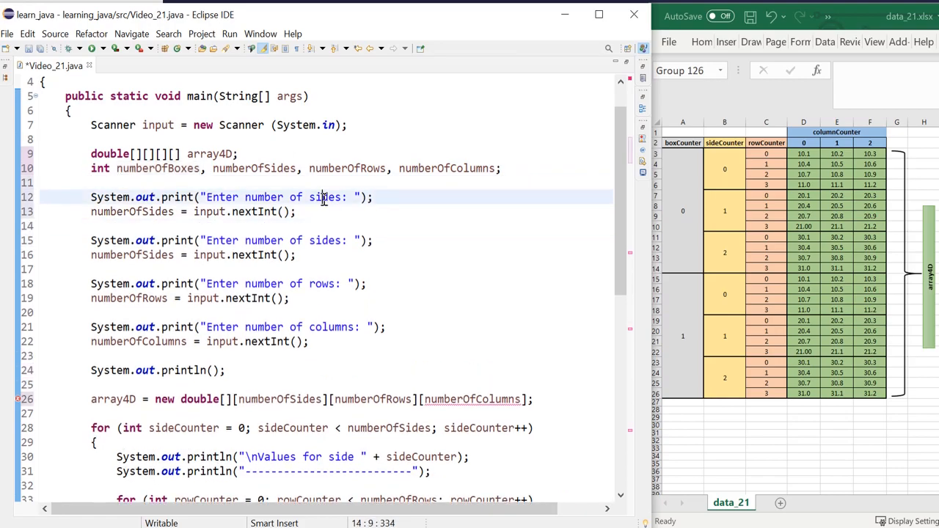
type("boxes")
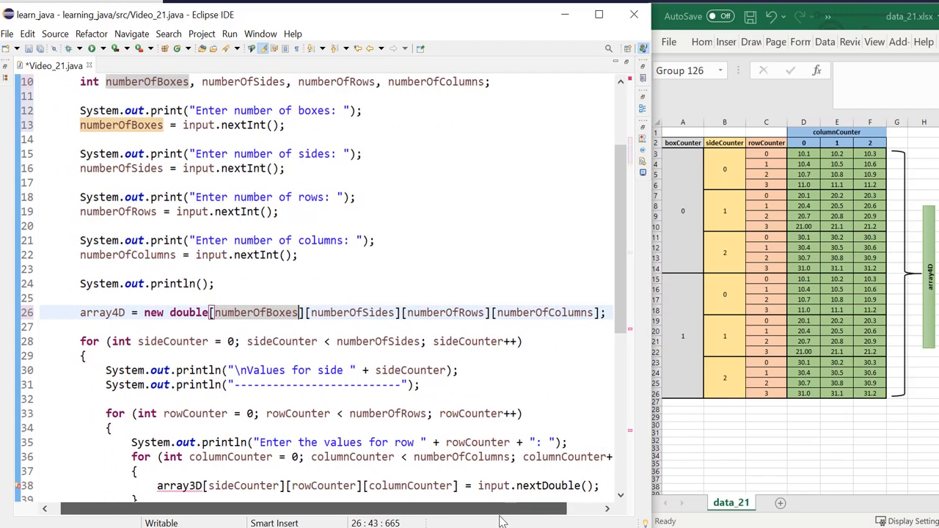
double_click(255, 312)
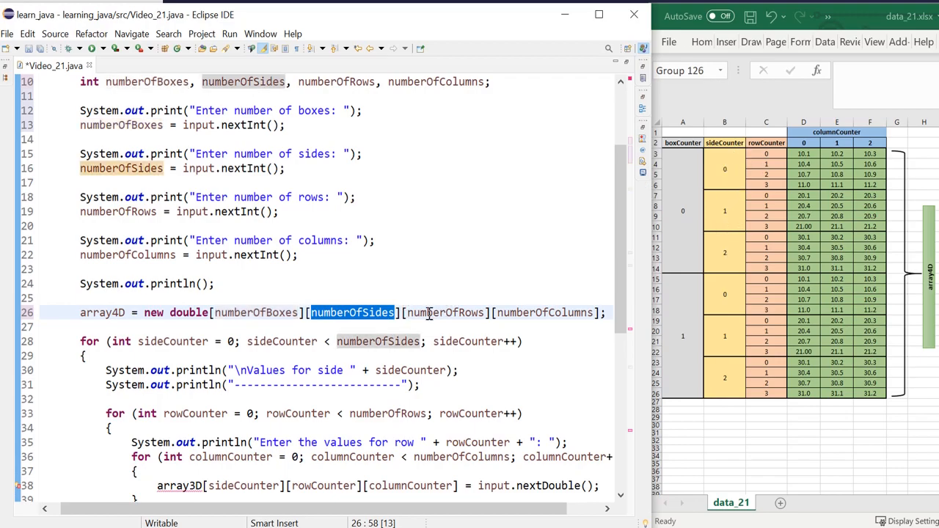
double_click(444, 313)
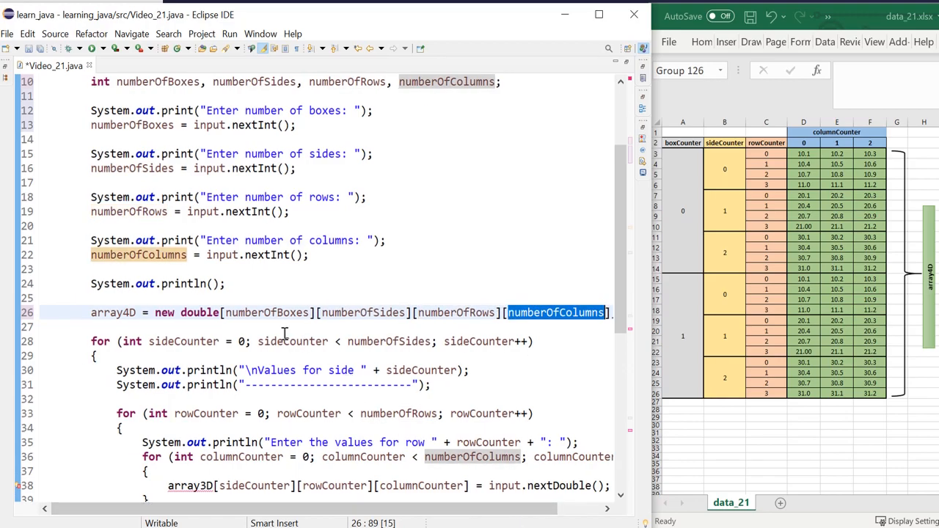
- Add an outer boxeCounter loop above the side loop that prints "Box" + boxeCounter
scroll("down", 3)
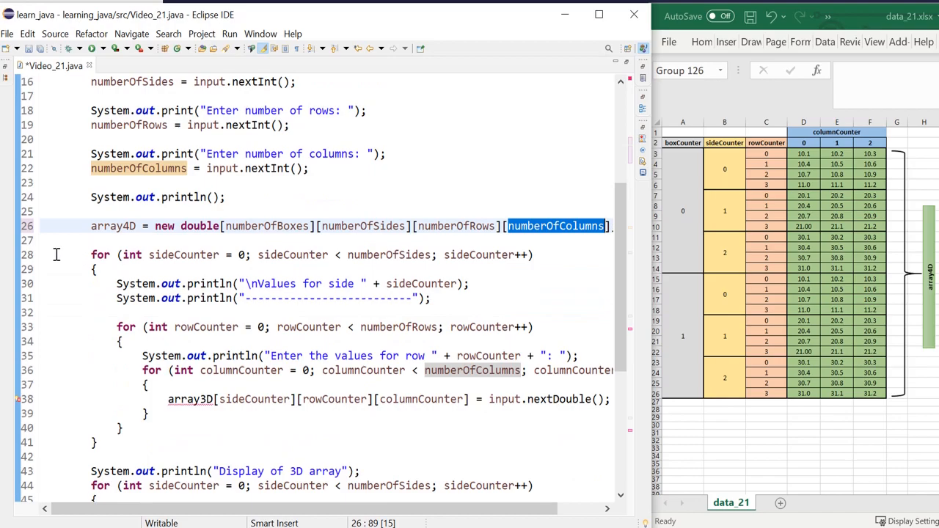
left_click(107, 226)
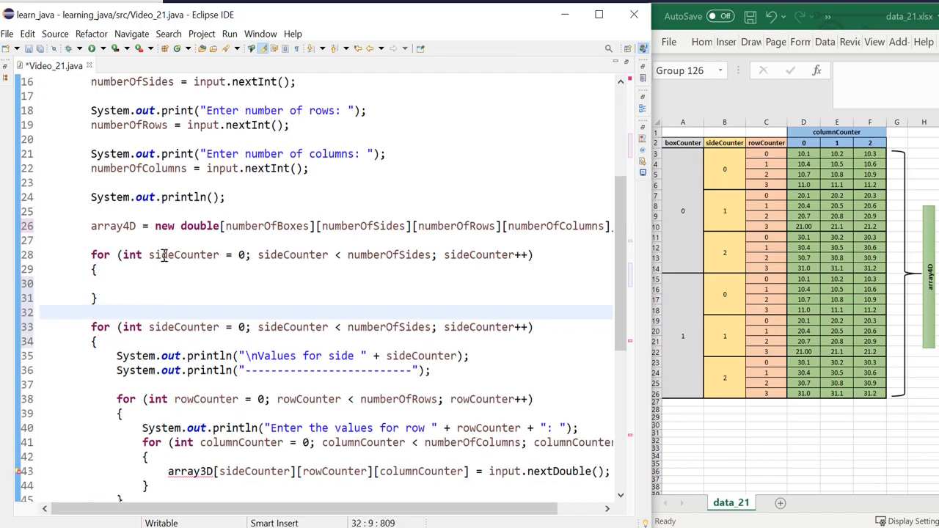
double_click(158, 254)
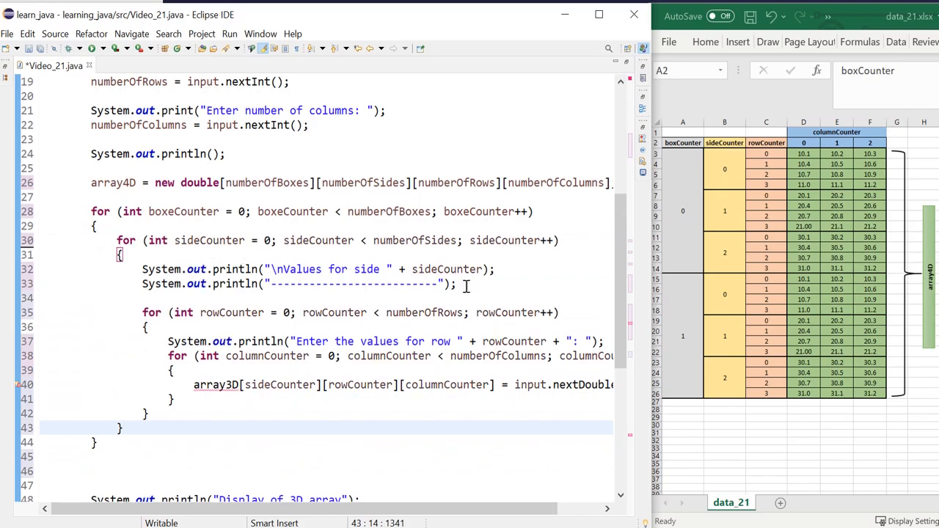
triple_click(315, 269)
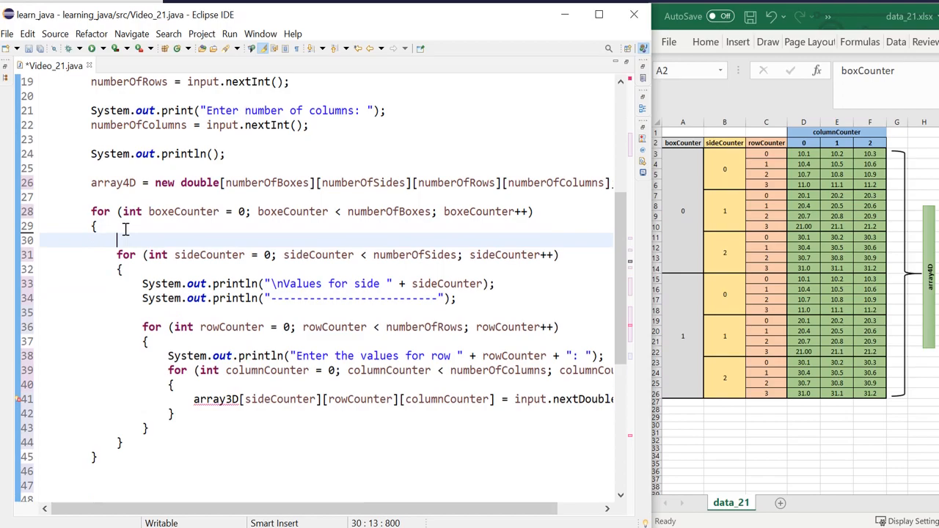
type("System.out.println(\"\\nValues for side \" + sideCounter);")
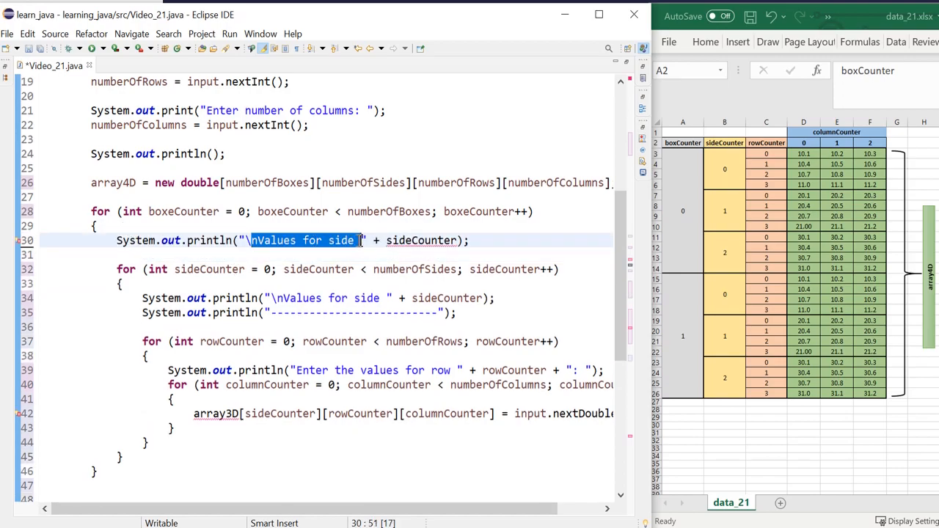
type("Bo")
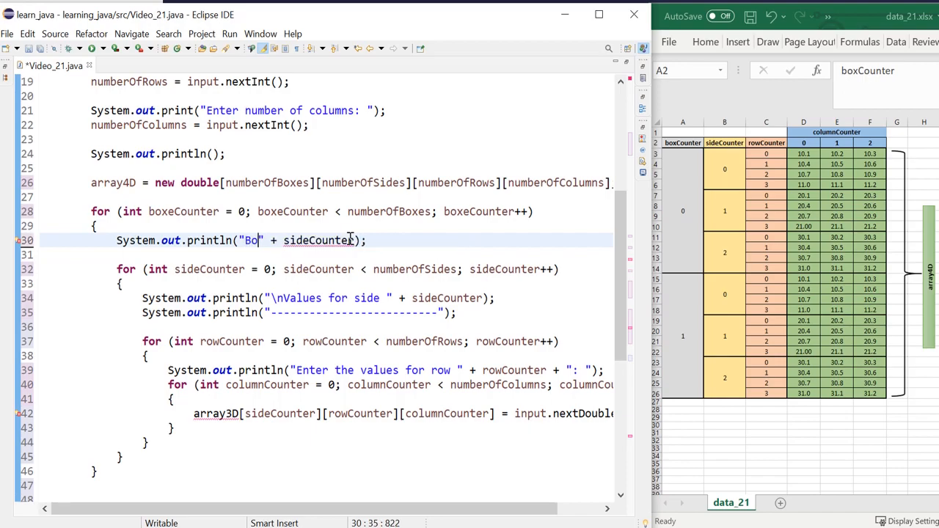
type("x")
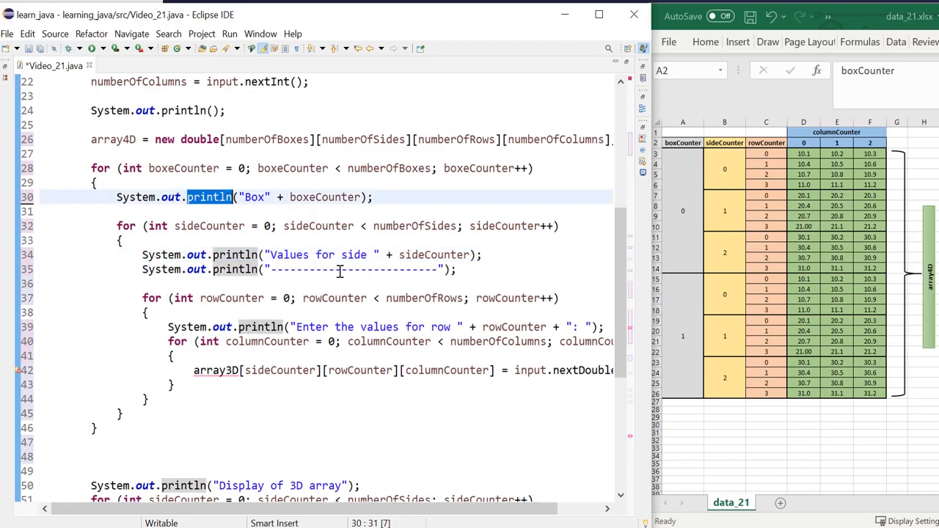
- Store inputs into array4D[boxeCounter][sideCounter][rowCounter][columnCounter]
scroll("down", 3)
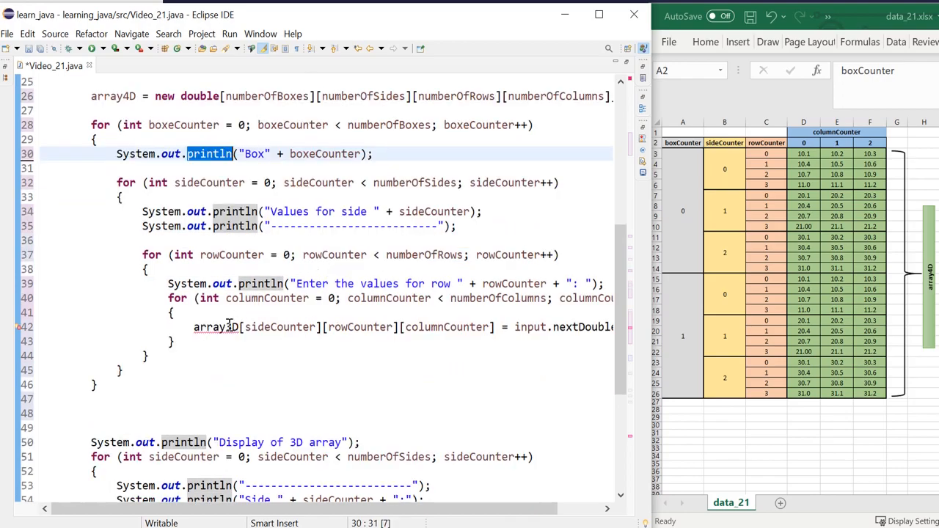
left_click(242, 327)
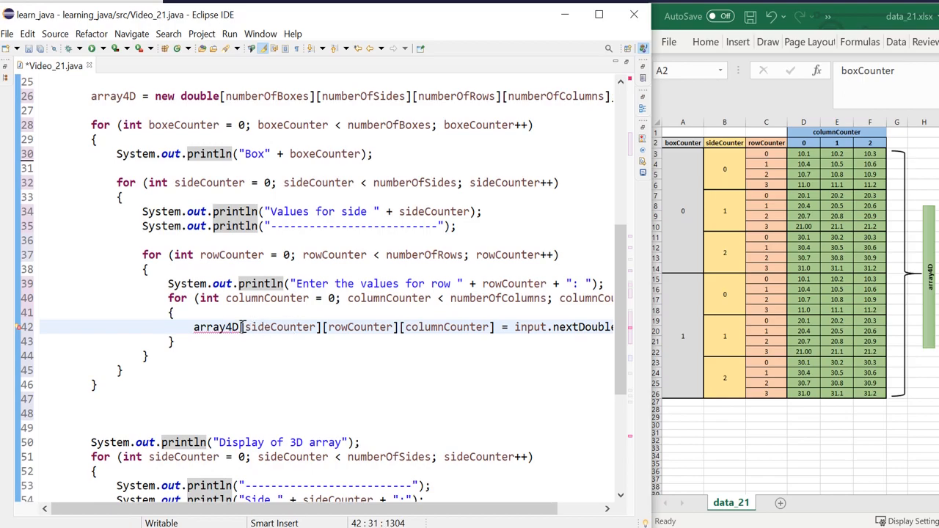
type("[]")
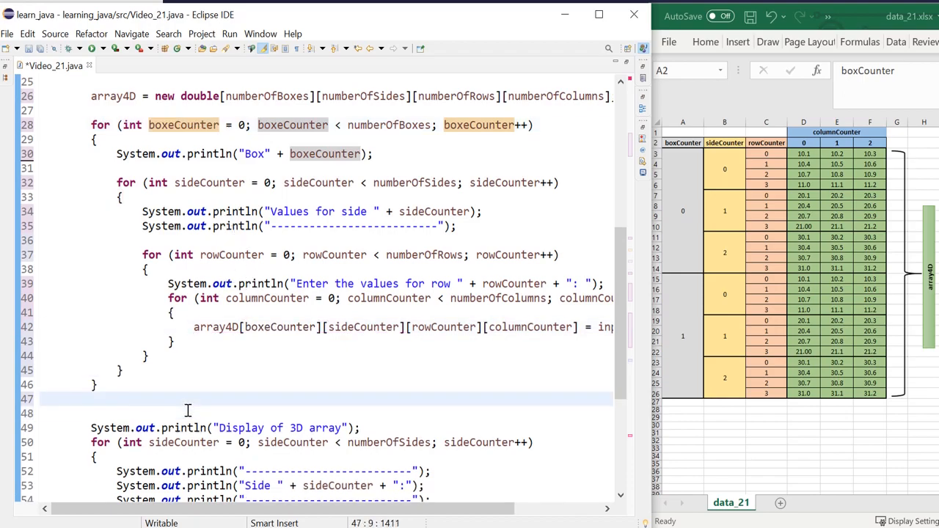
- Change line 53's display heading from "Side " + sideCounter to "Box " + boxeCounter
double_click(292, 428)
type("4")
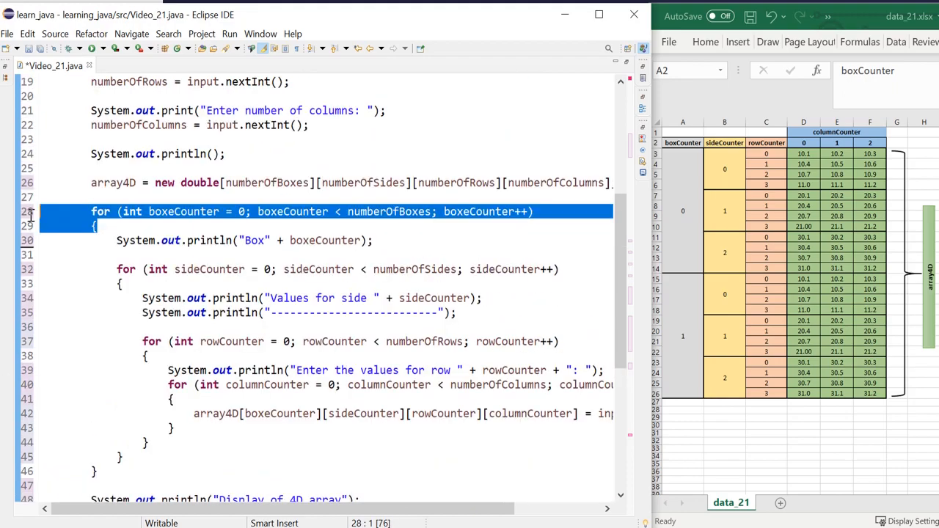
scroll("down", 3)
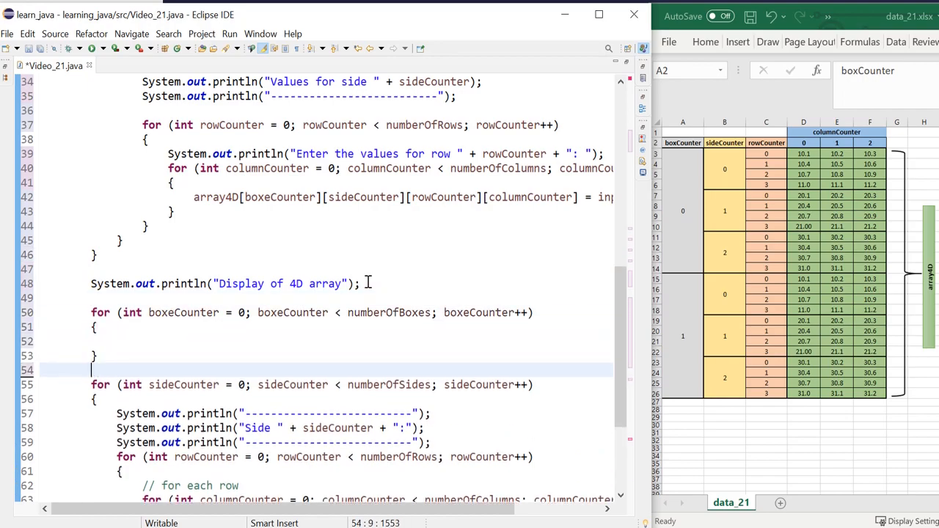
scroll("down", 3)
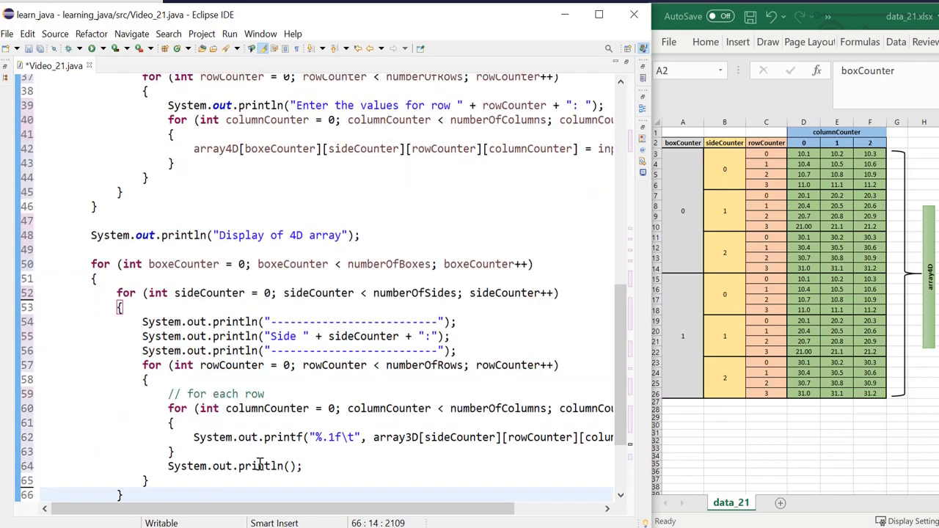
left_click(409, 437)
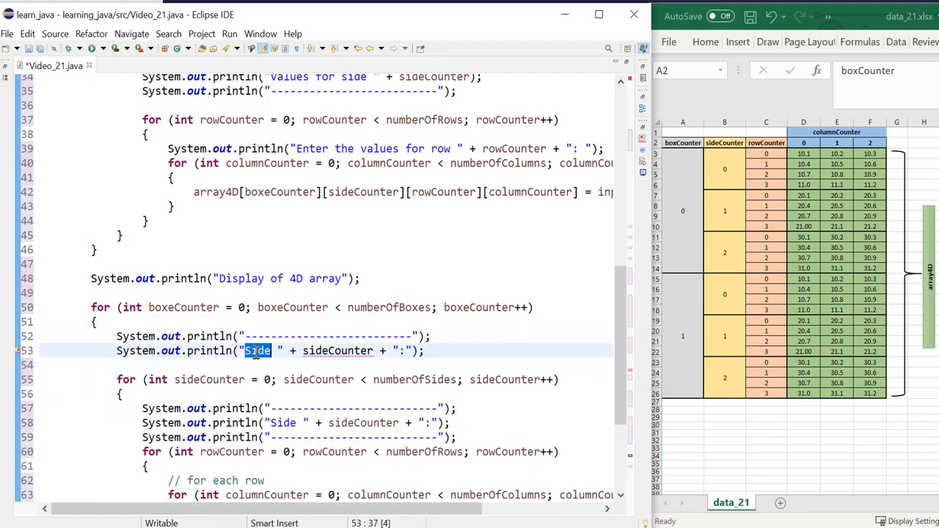
type("Box")
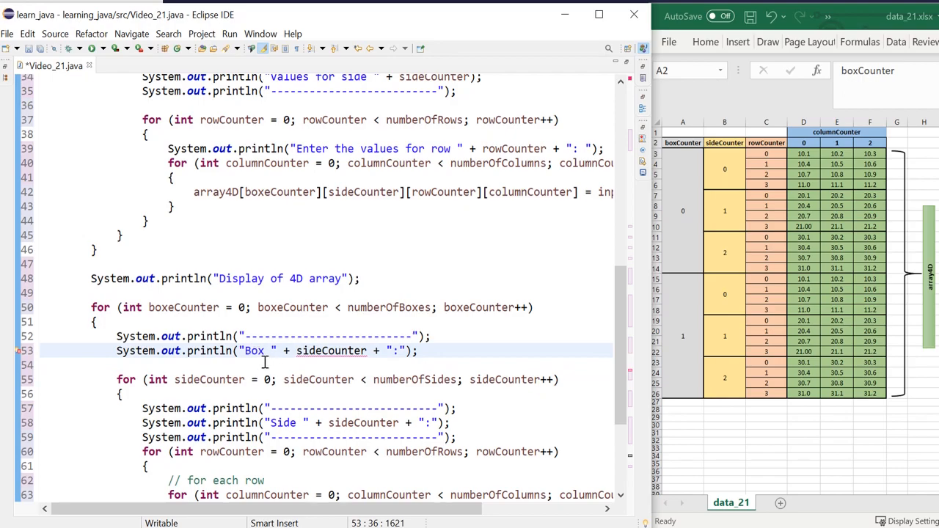
double_click(184, 308)
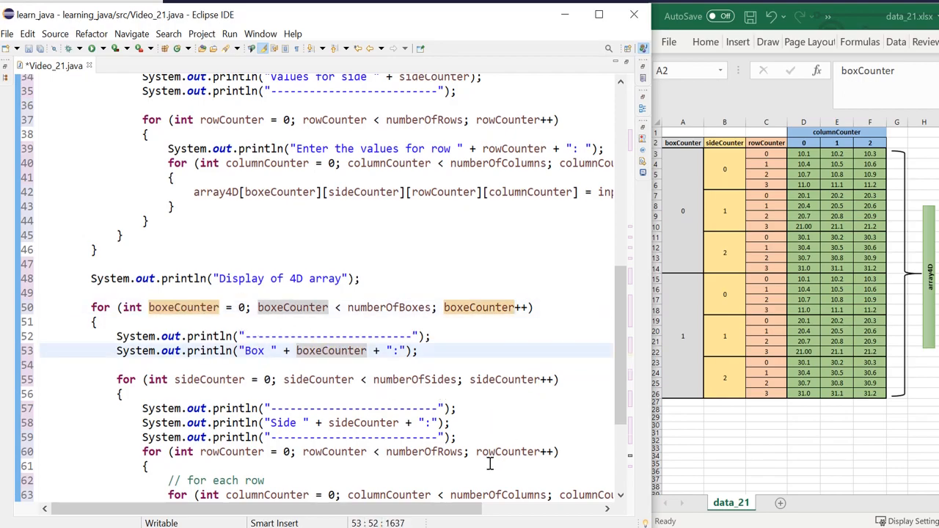
mouse_move(374, 390)
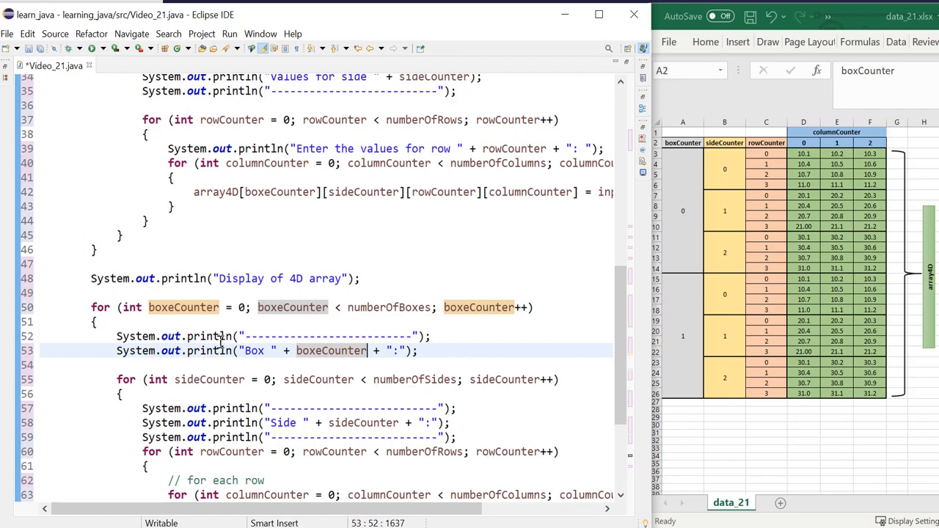
mouse_move(280, 437)
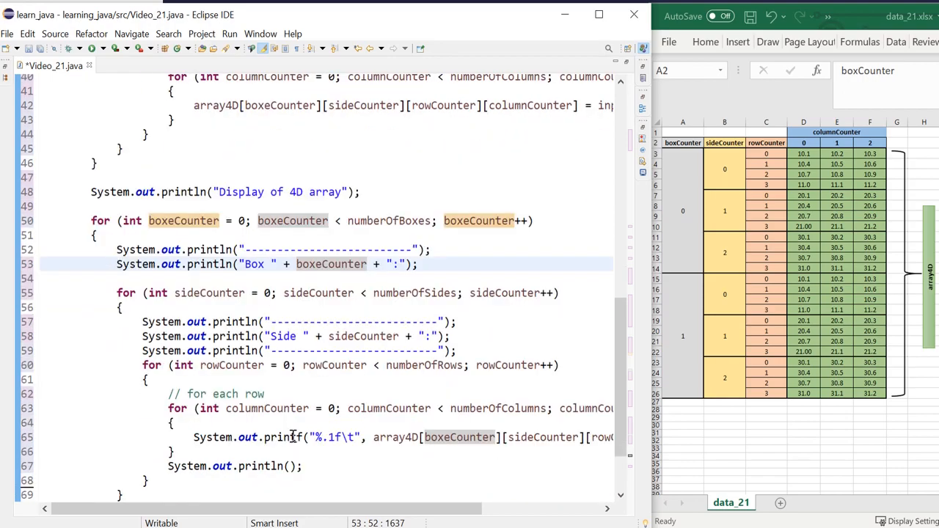
scroll("down", 3)
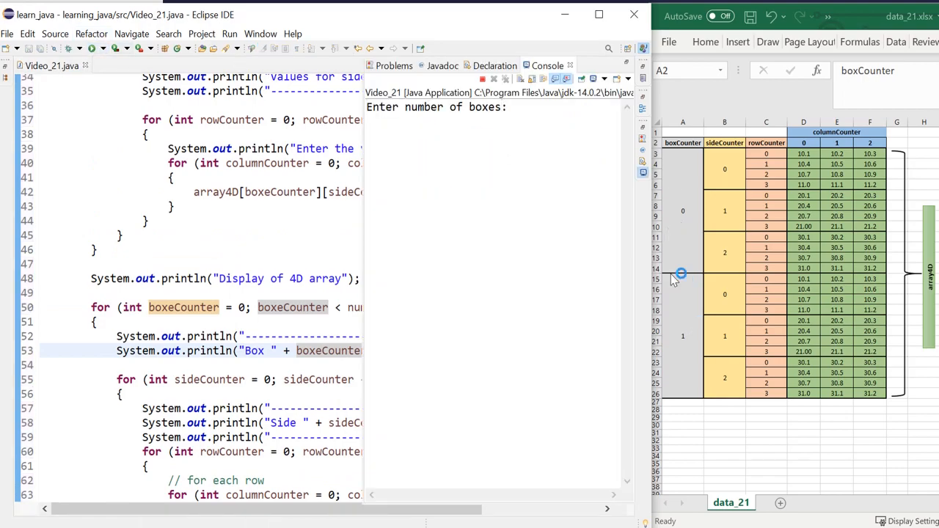
- Launch the program and answer the size prompts with 2, 3, 4 and 3
type("2")
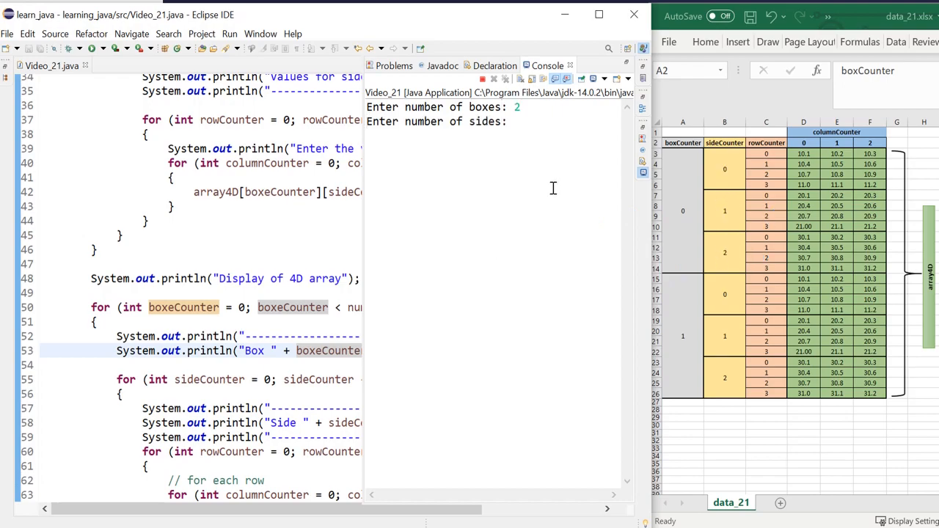
type("3")
type("4")
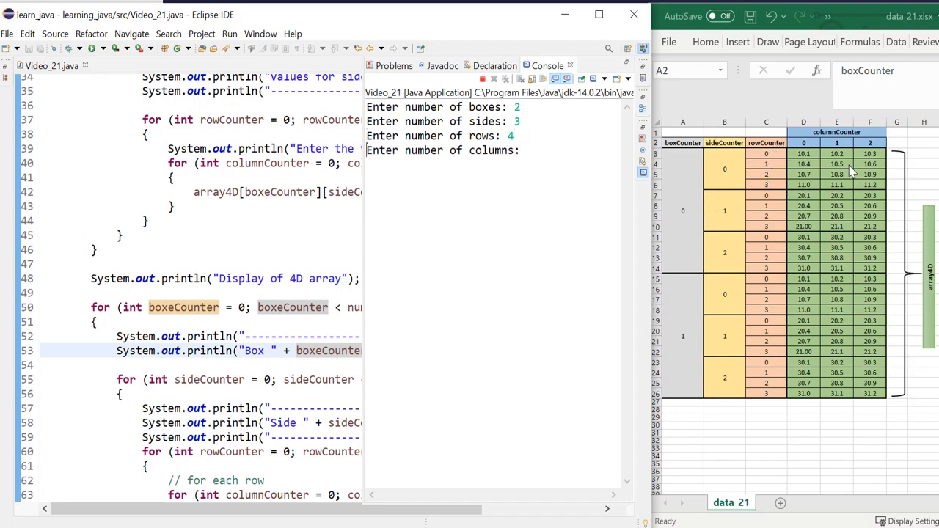
mouse_move(669, 176)
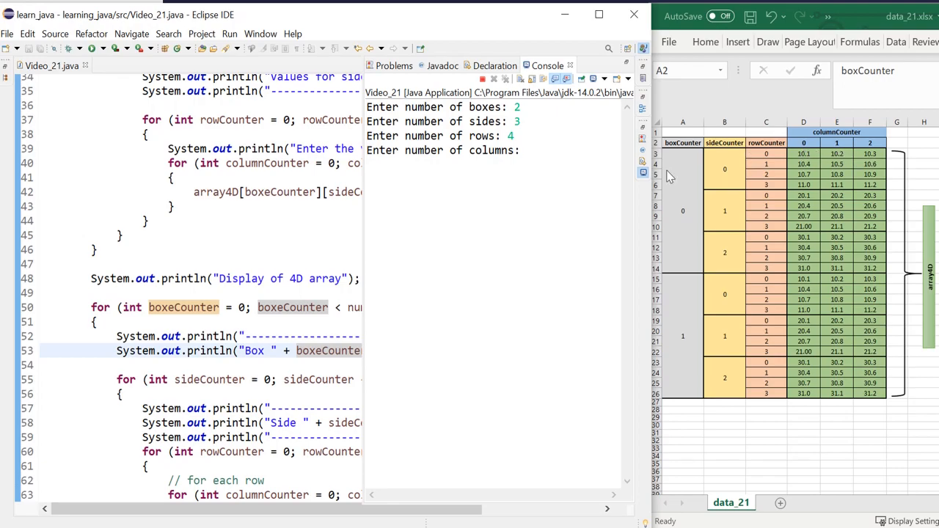
type("3")
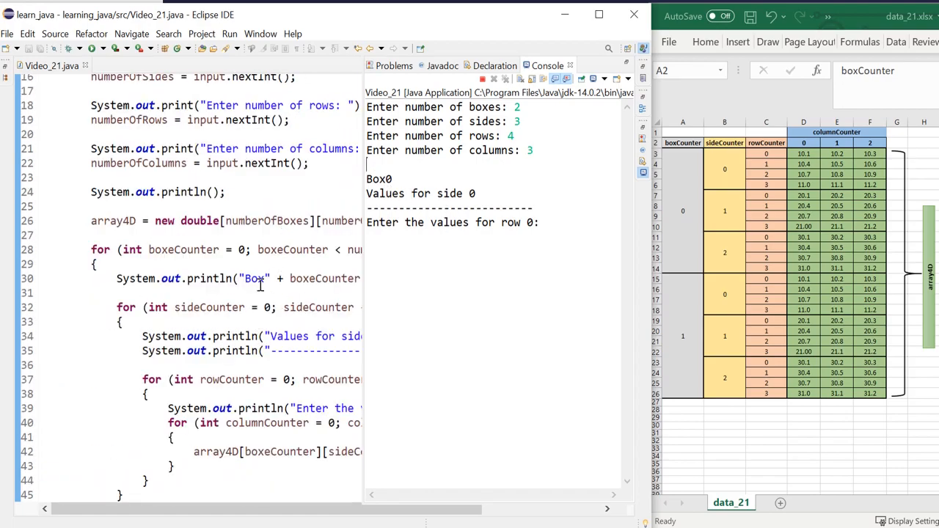
mouse_move(546, 226)
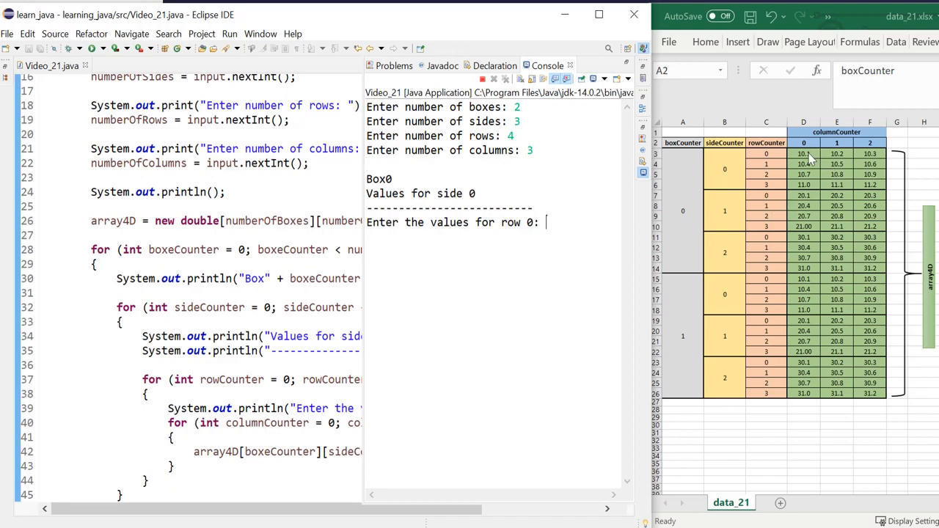
mouse_move(674, 239)
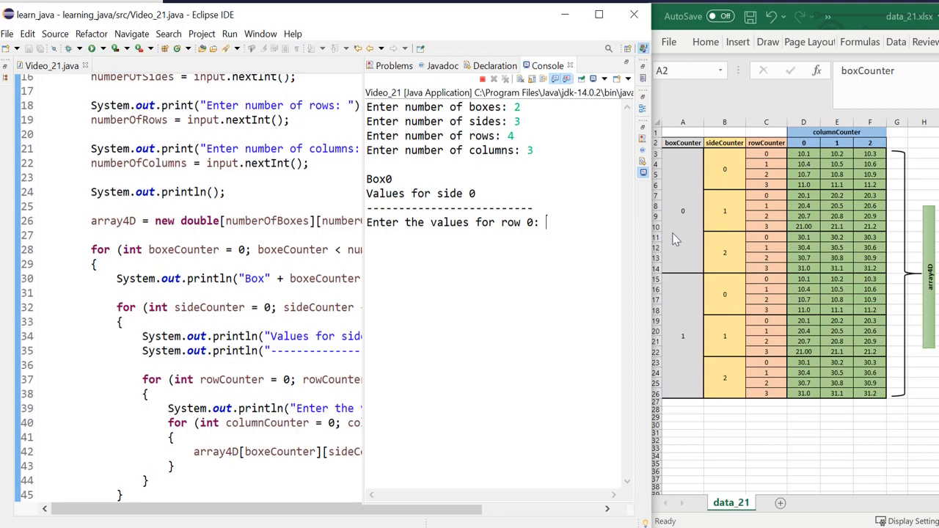
- Type three values per row for box 0's sides 0, 1 and 2, referring to the diagram
type("1")
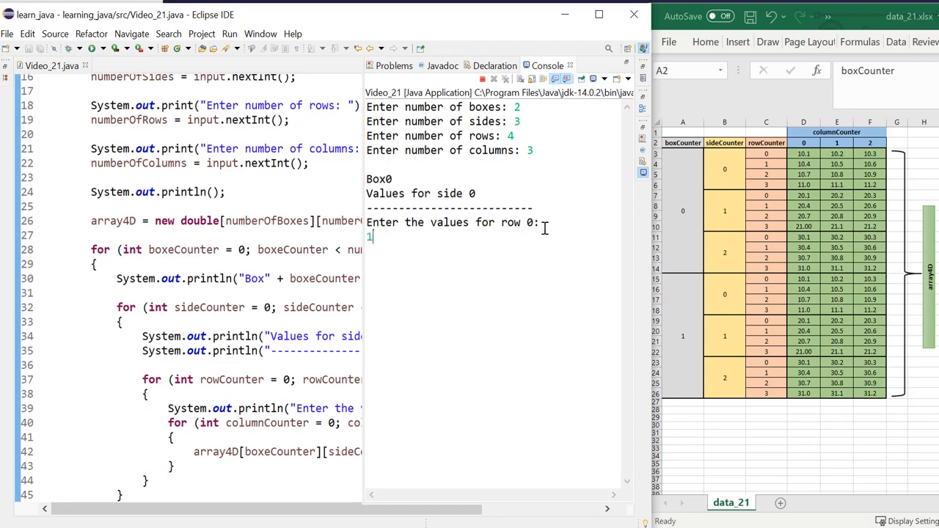
type("1")
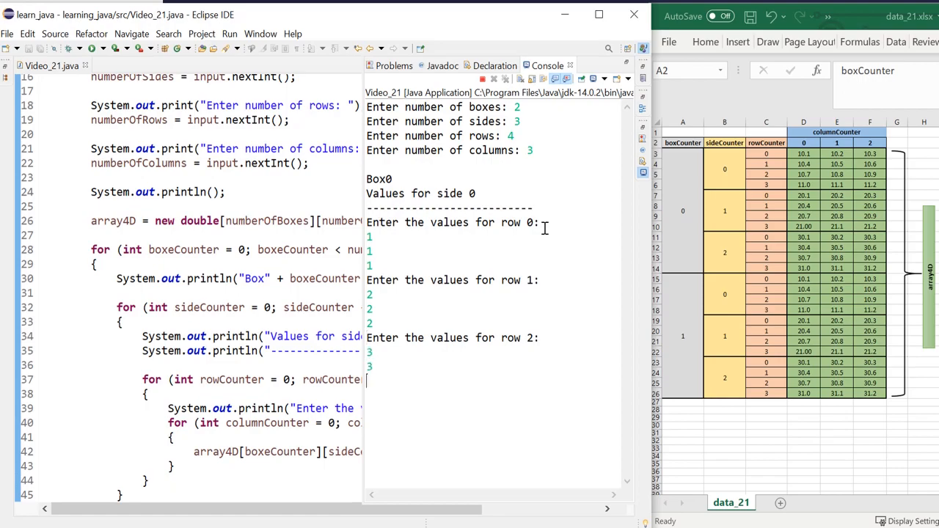
type("4")
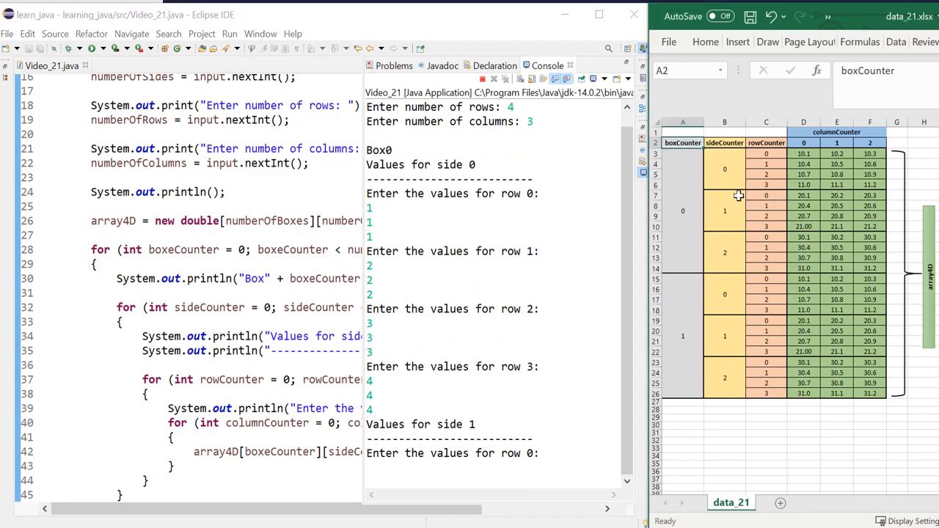
left_click(724, 196)
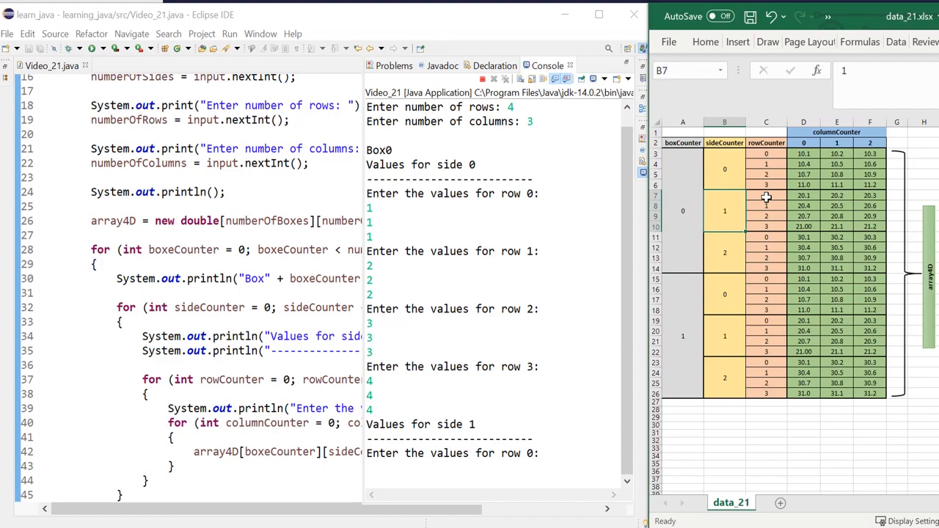
left_click(765, 195)
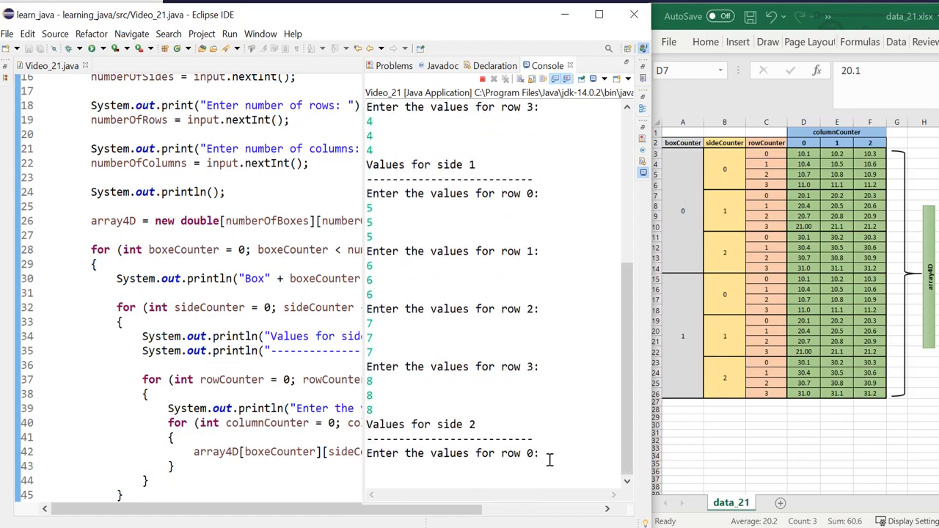
mouse_move(735, 250)
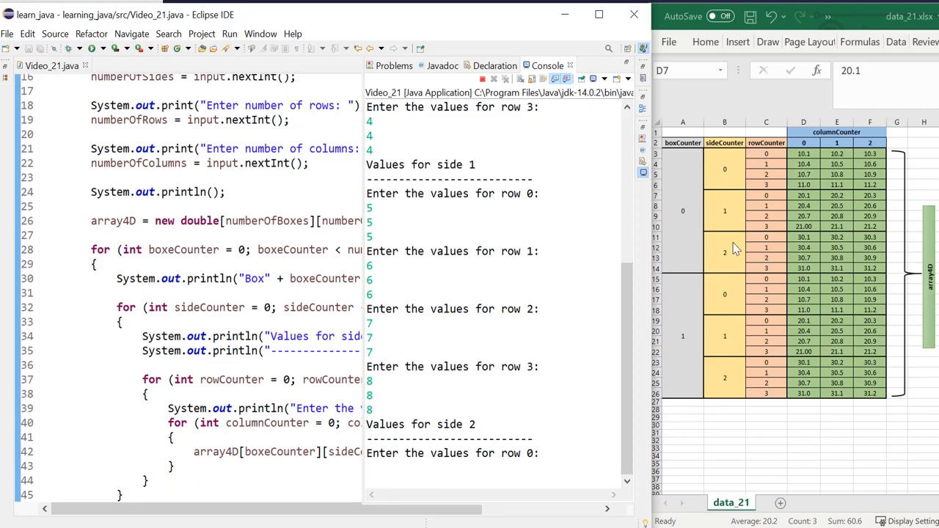
left_click(730, 242)
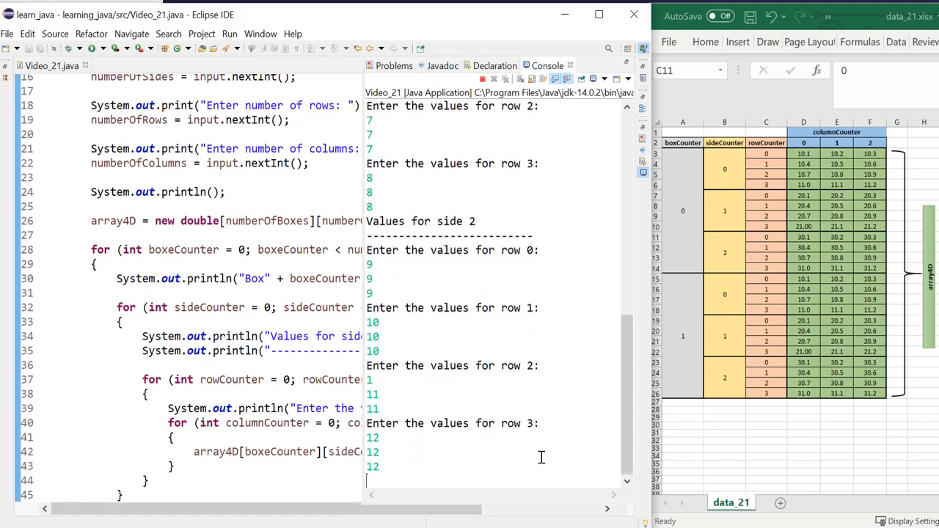
scroll("down", 3)
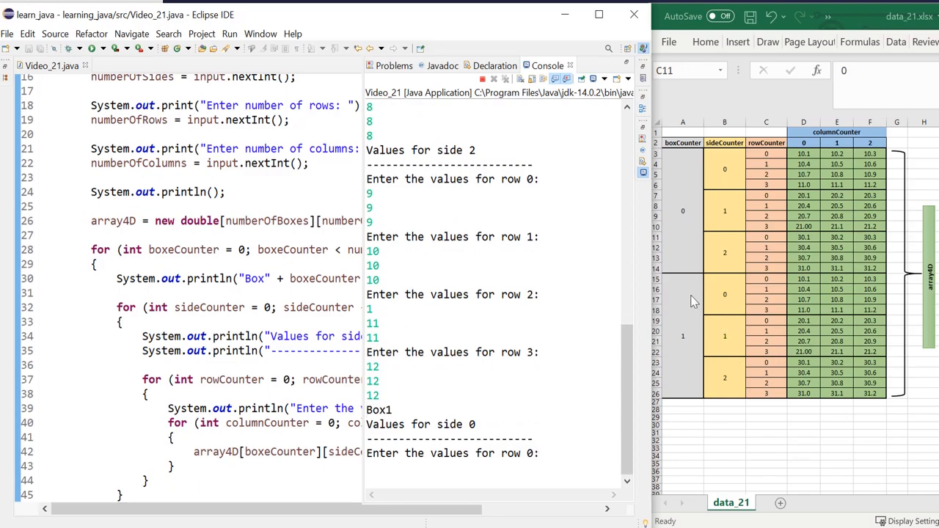
- Enter values 13 to 24 into box 1's side rows, checking the diagram first
left_click(682, 289)
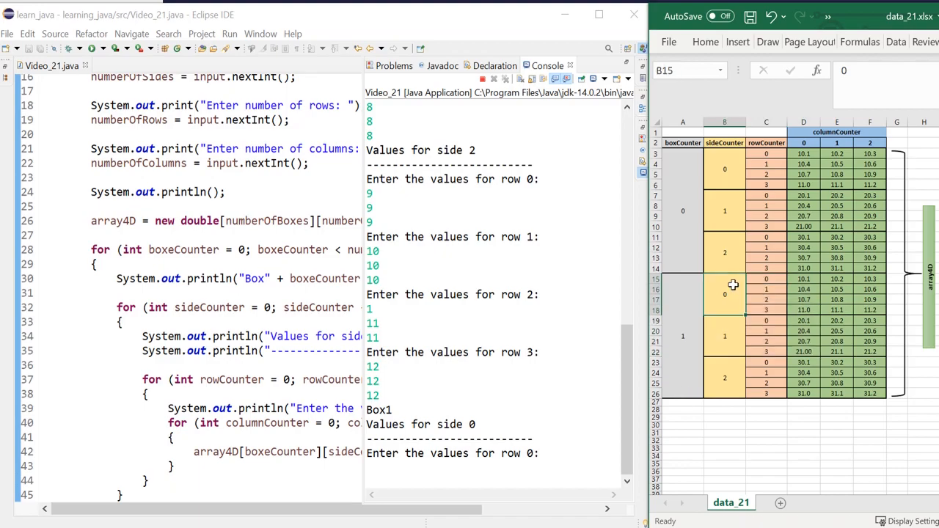
left_click(766, 277)
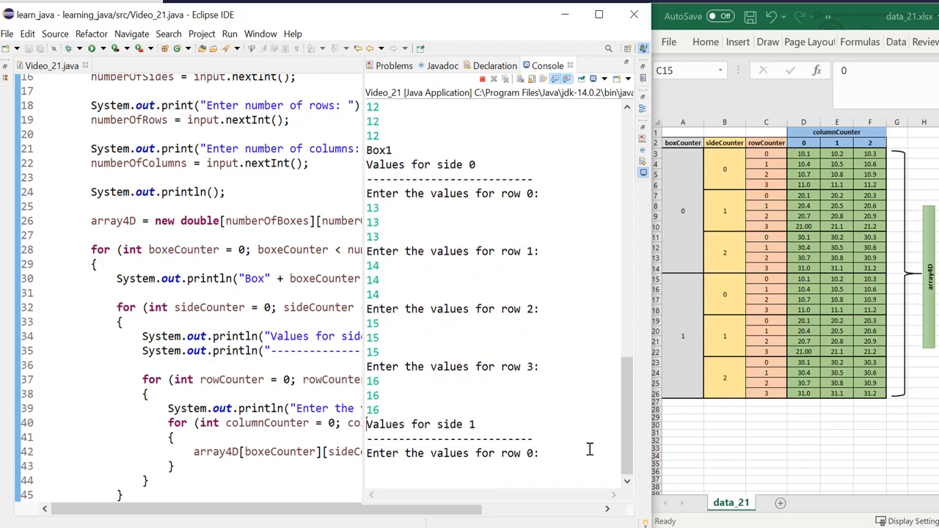
type("17")
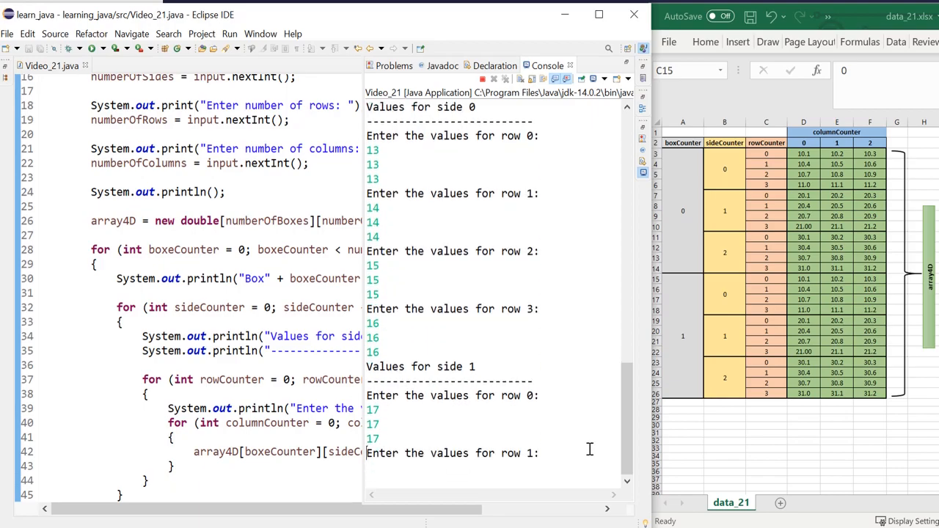
type("18")
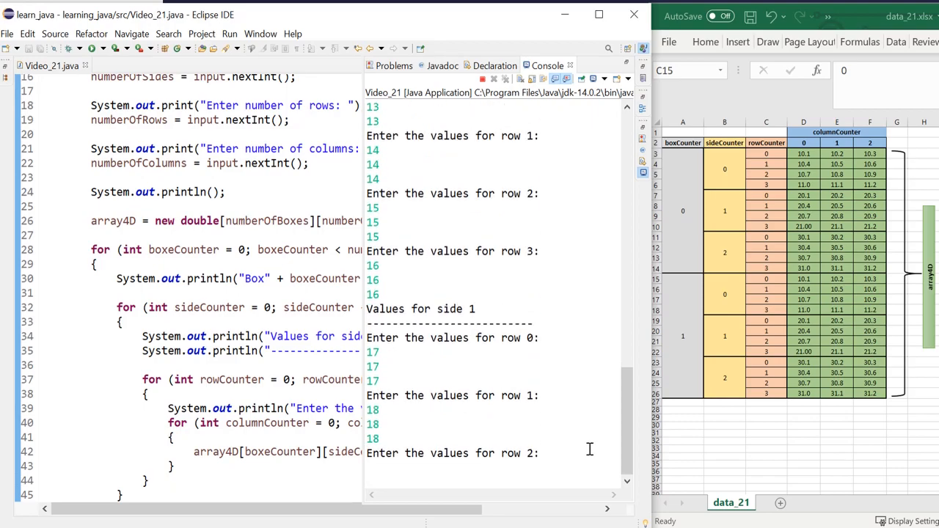
type("19")
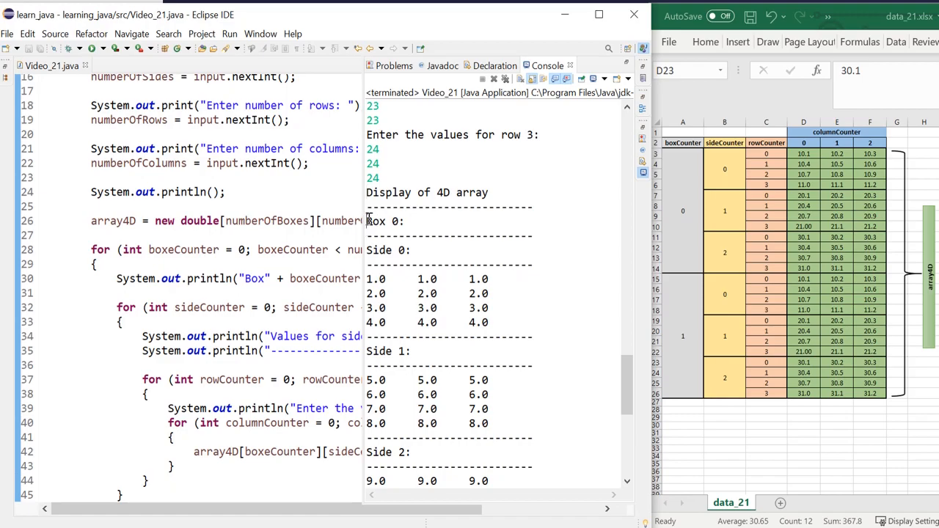
double_click(378, 221)
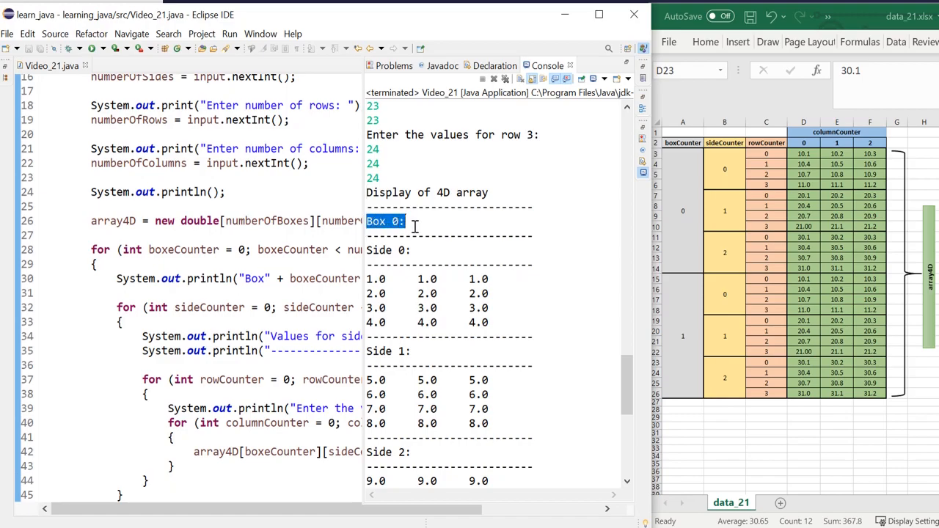
mouse_move(368, 250)
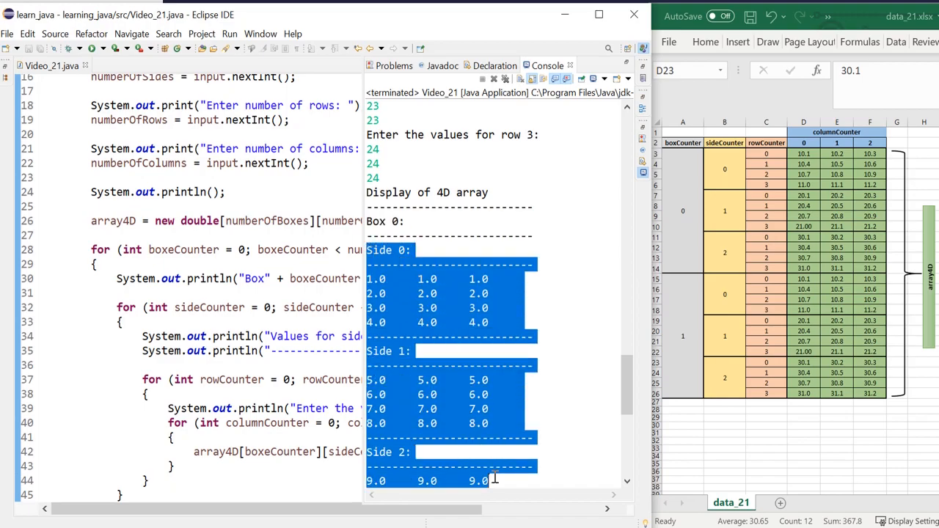
scroll("down", 3)
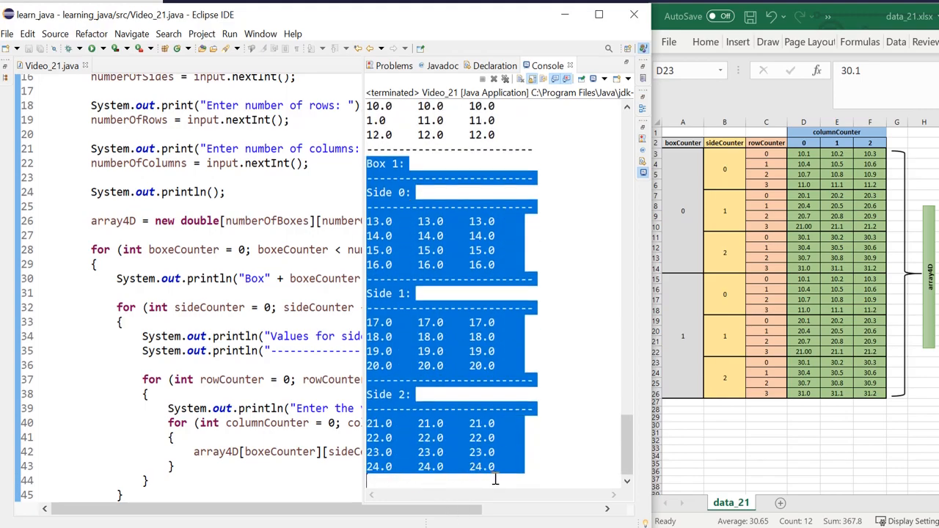
mouse_move(464, 355)
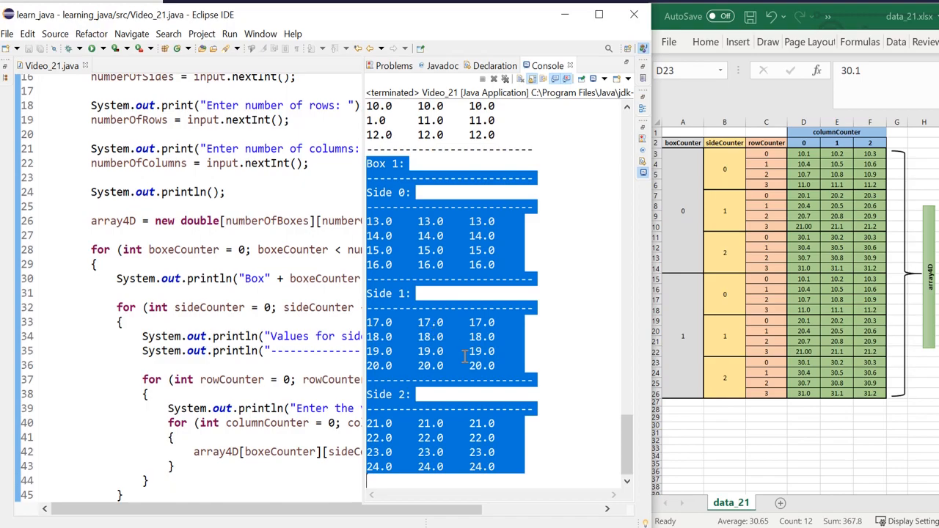